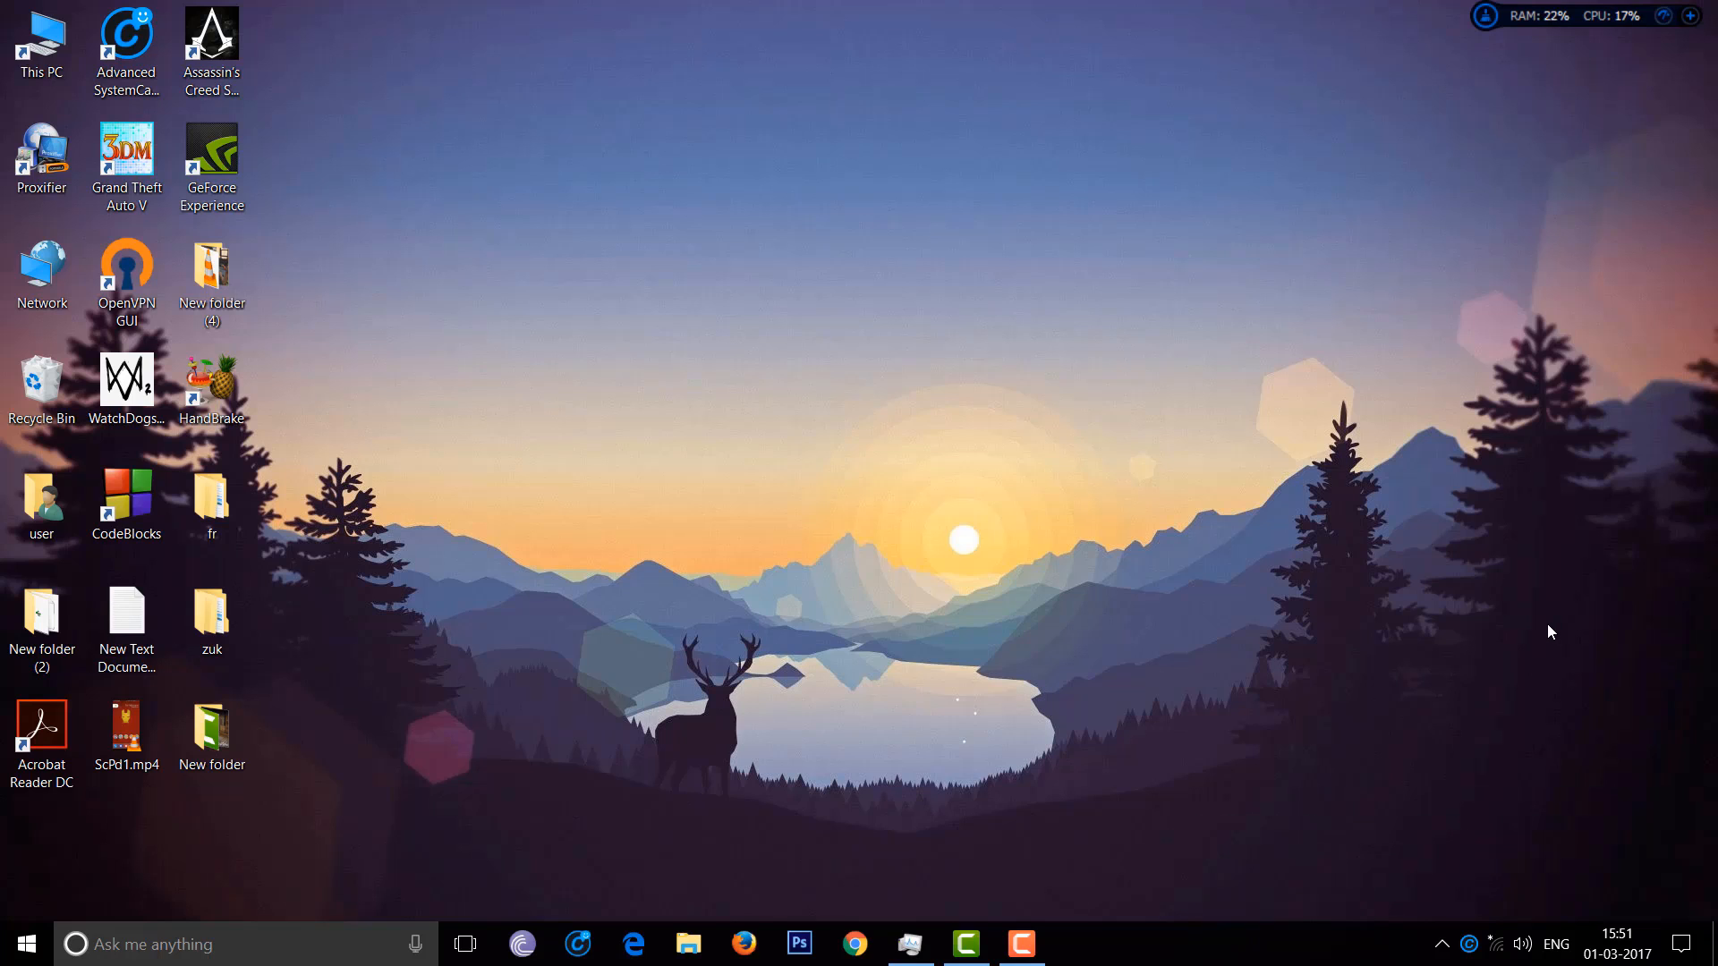
pyautogui.moveTo(1505, 617)
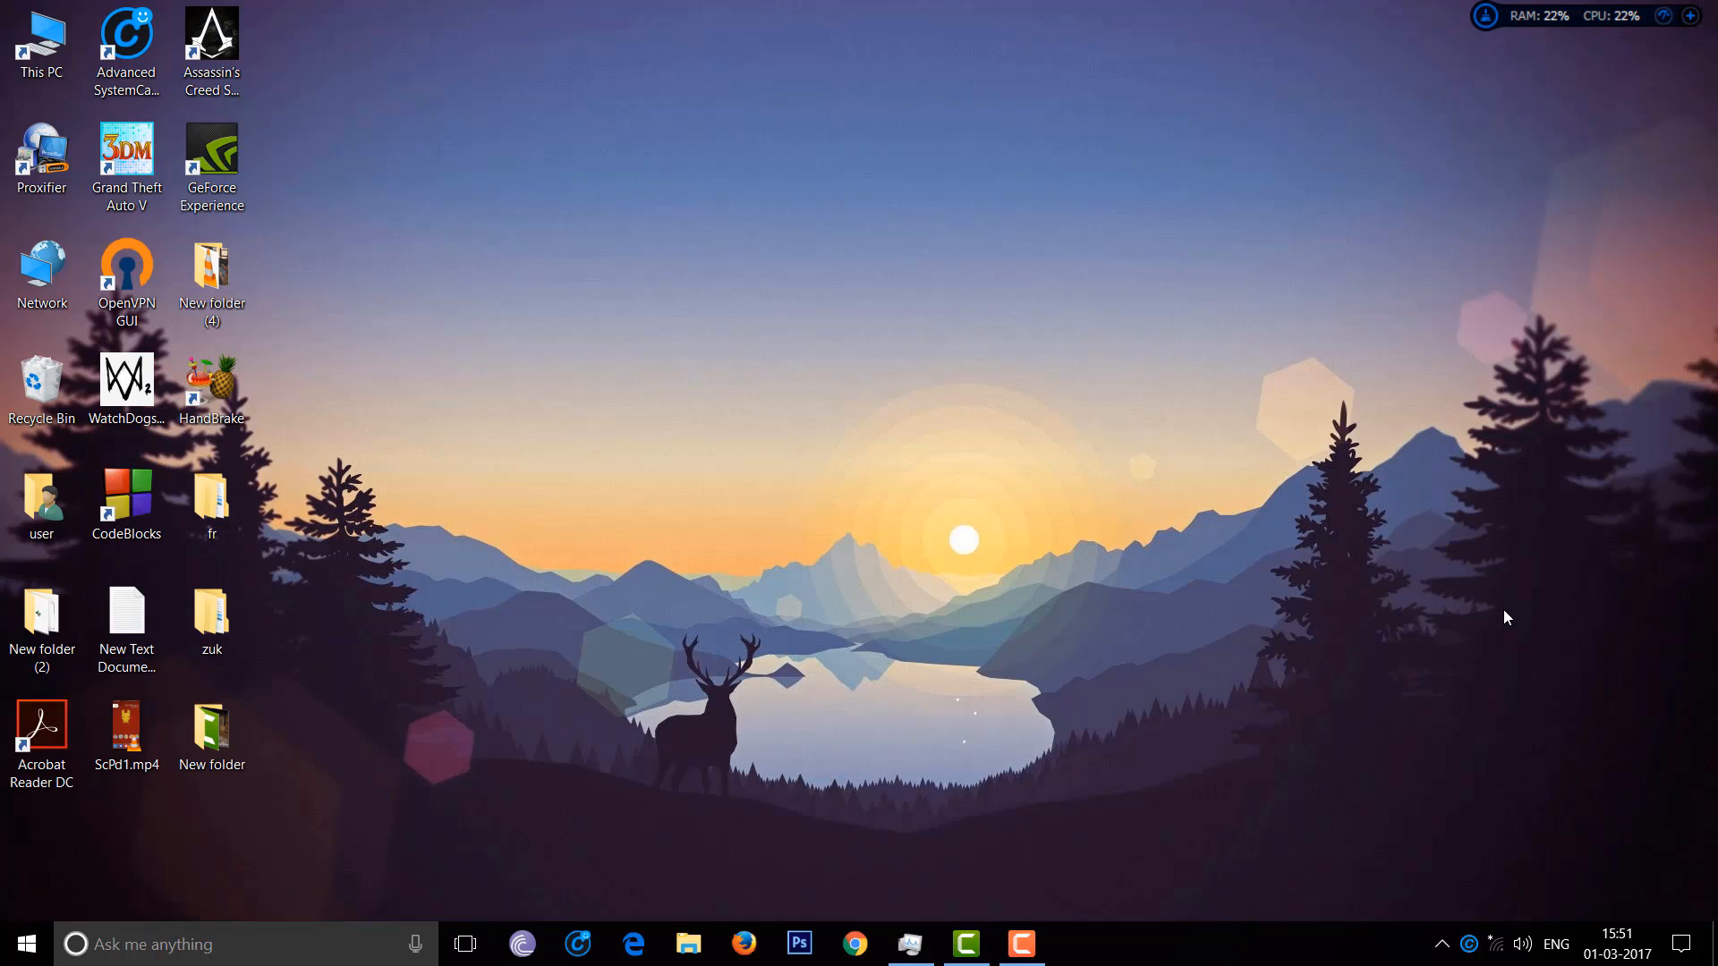
pyautogui.moveTo(1358, 635)
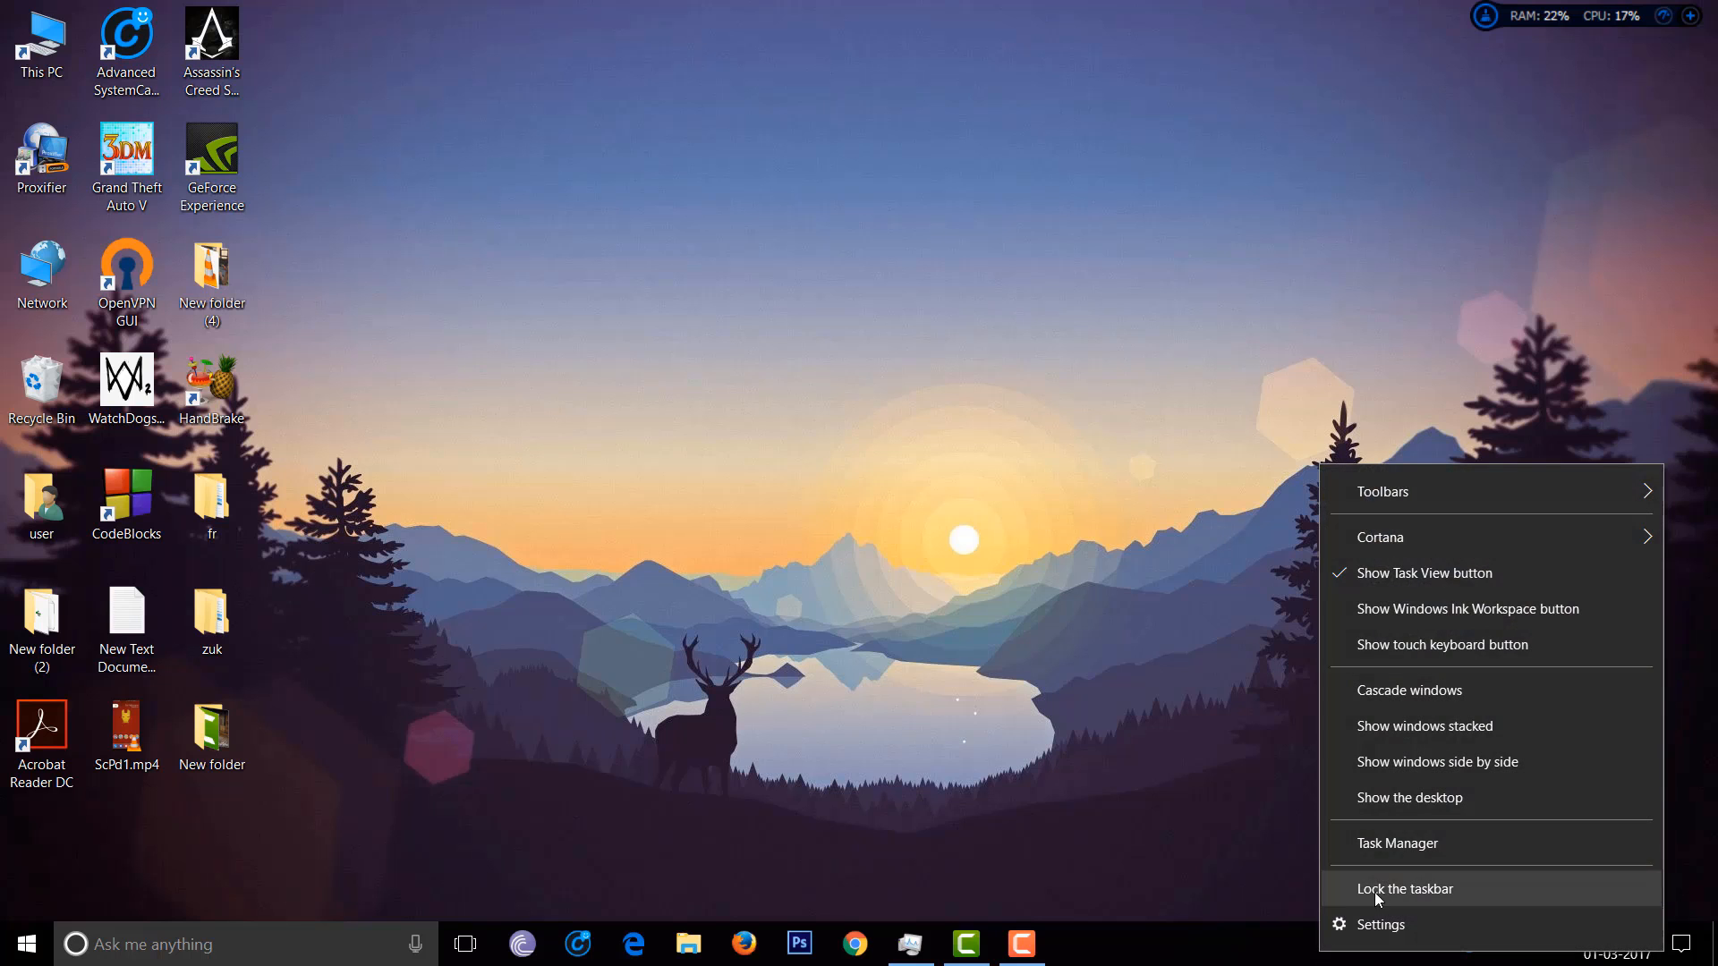
# Launch Task Manager from the taskbar and show the Performance page with live CPU utilisation
pyautogui.click(1396, 843)
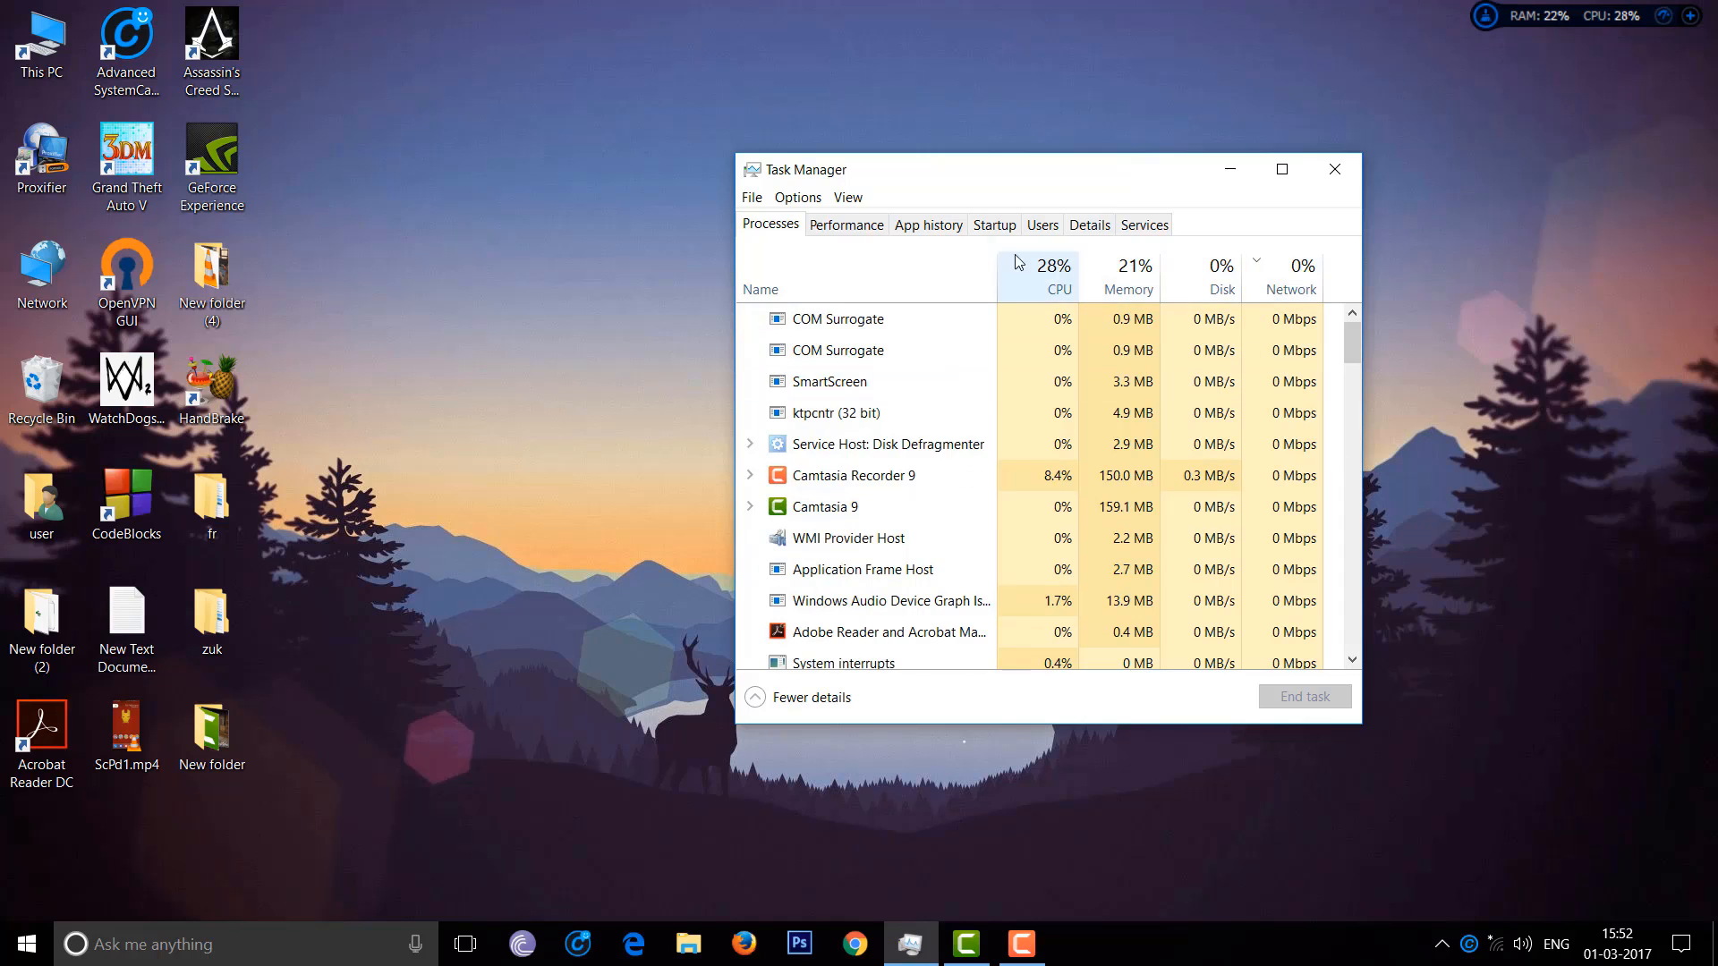
pyautogui.click(845, 224)
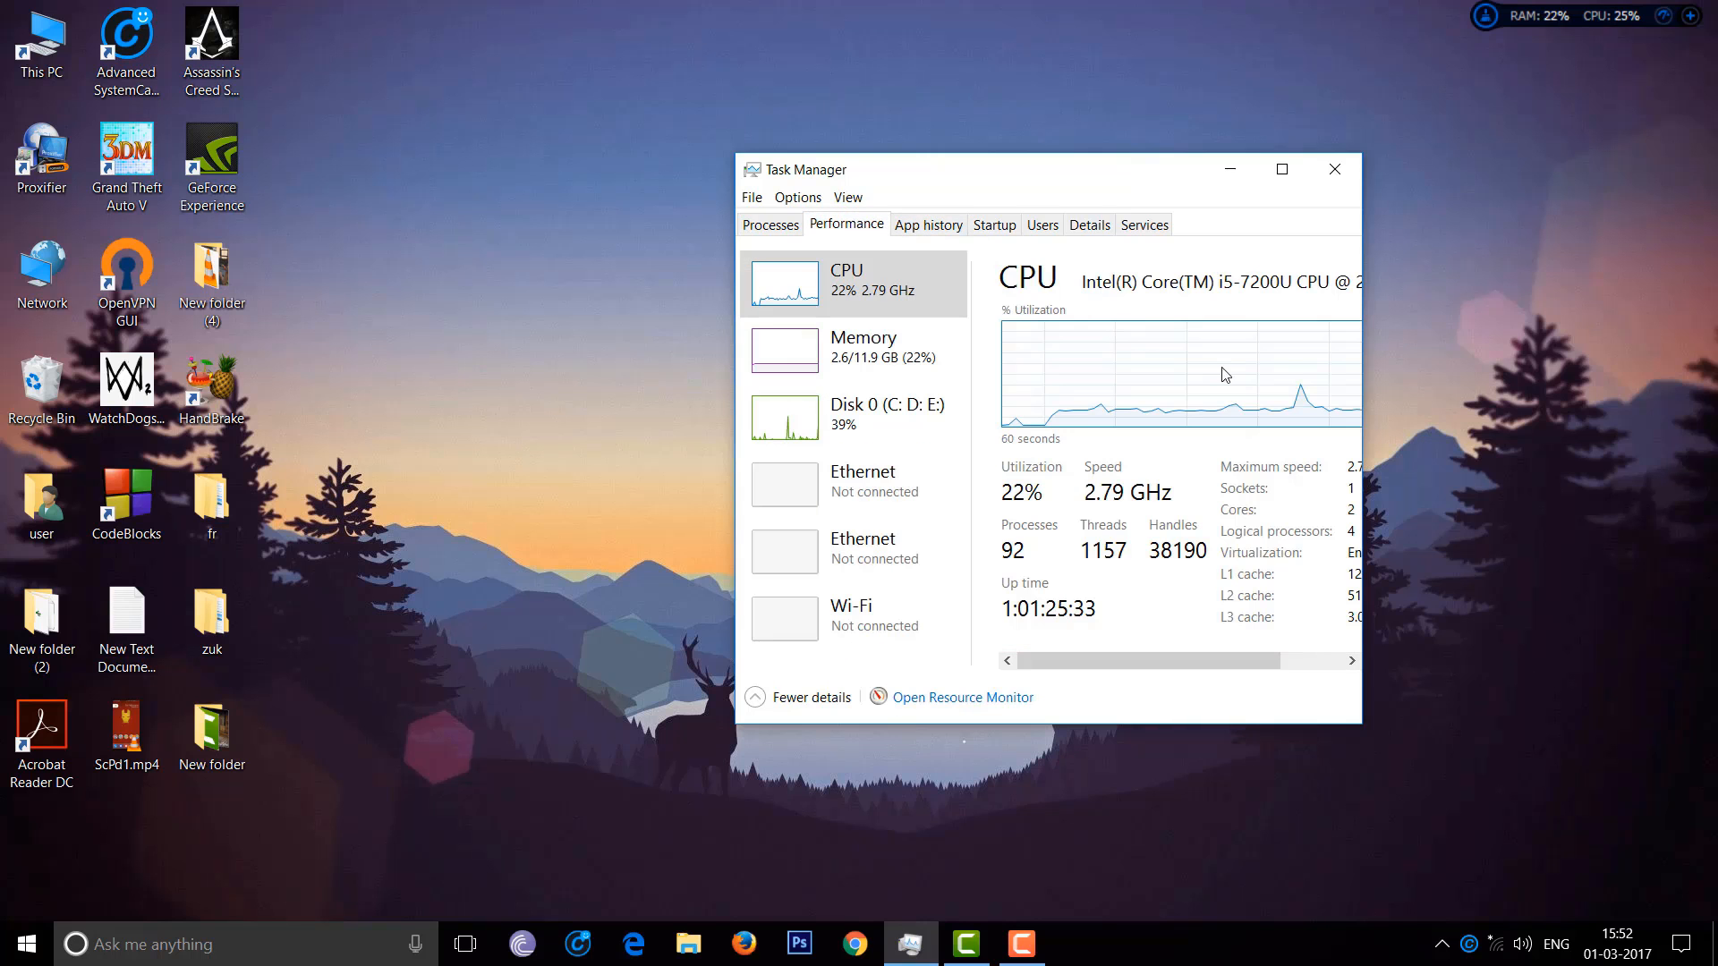
pyautogui.click(1279, 170)
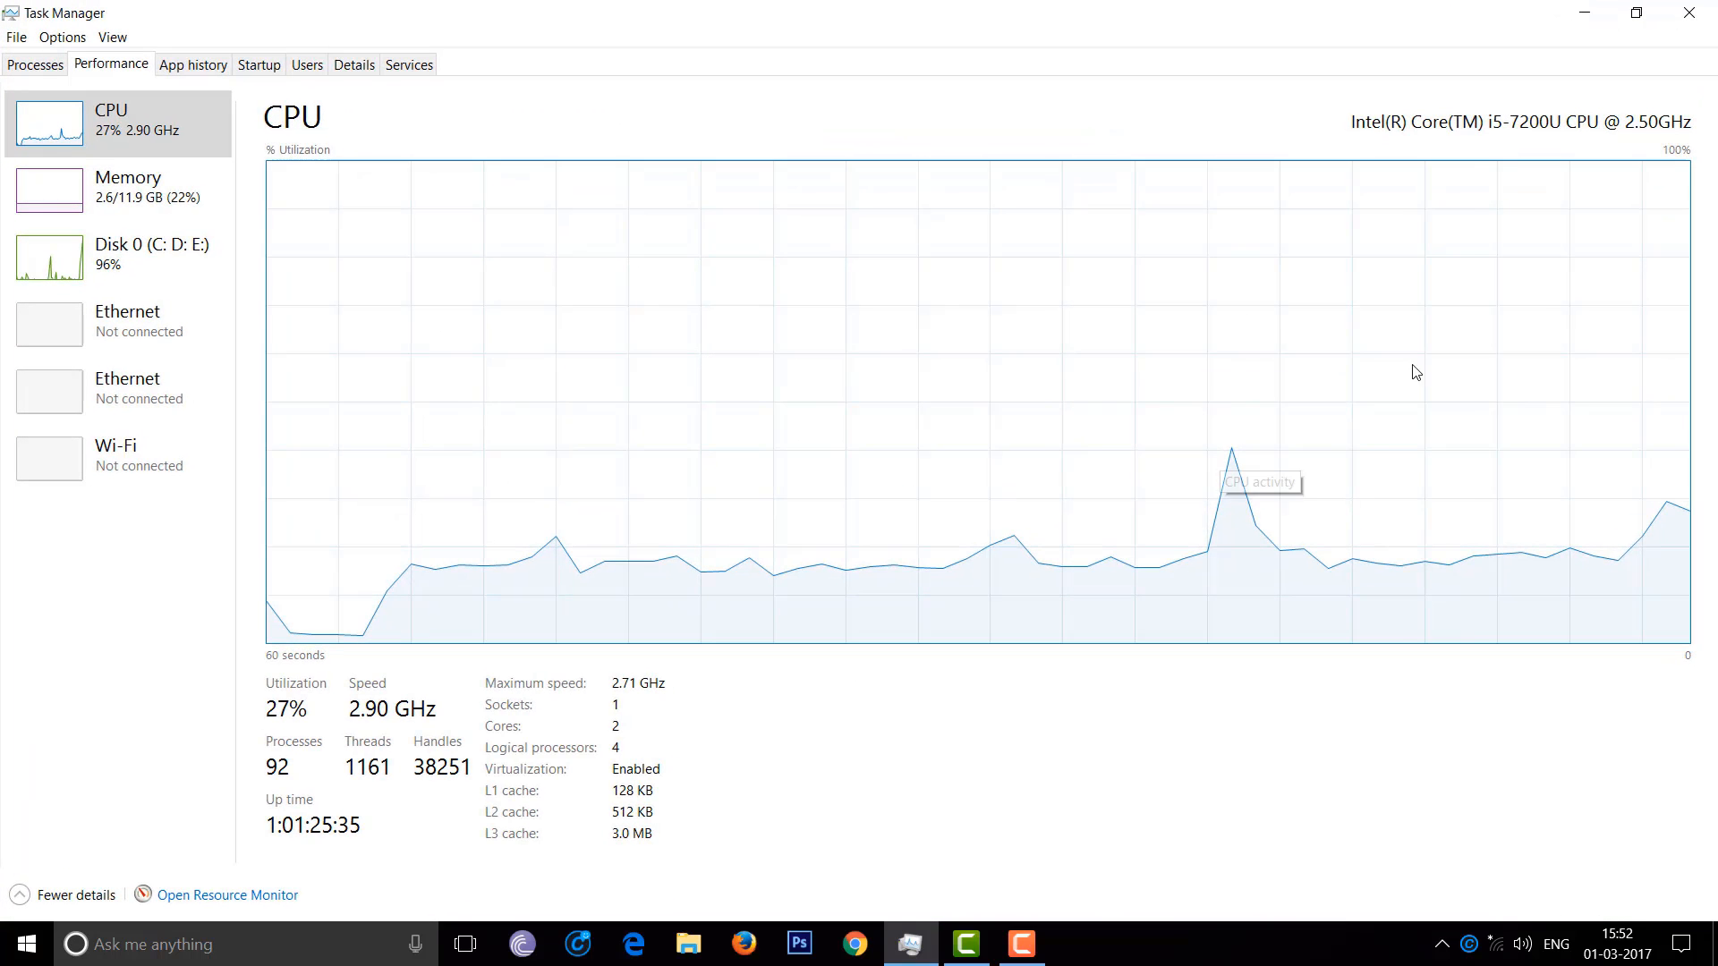
pyautogui.click(1637, 12)
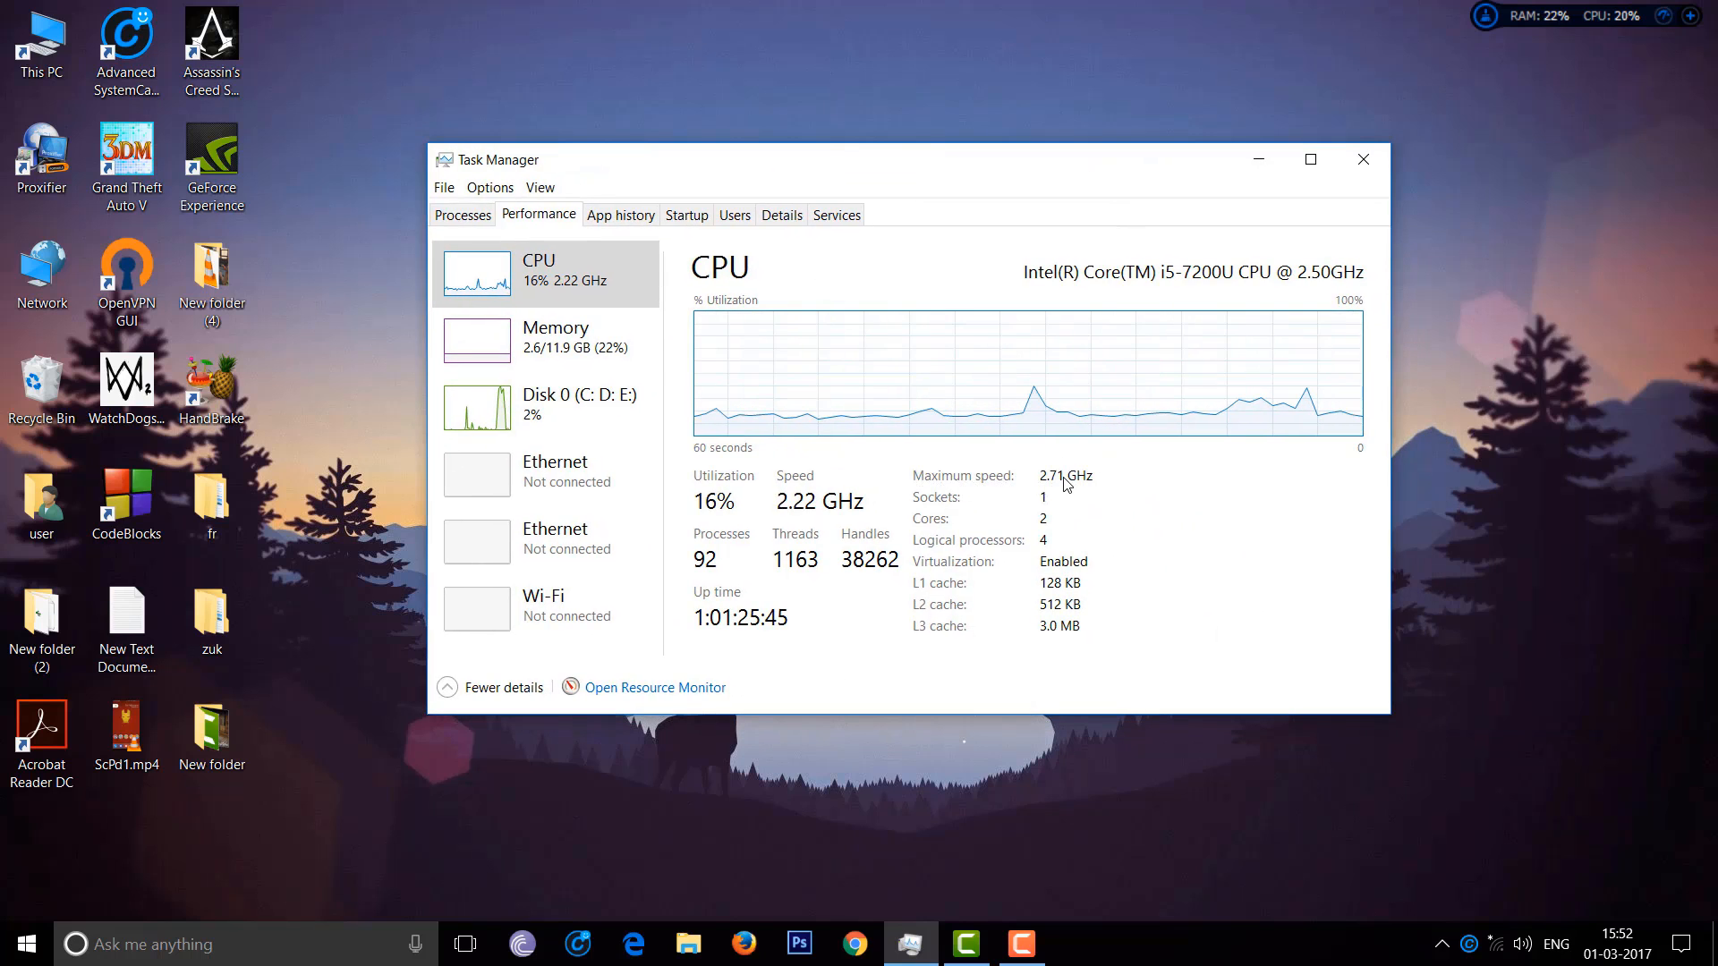
pyautogui.moveTo(839, 516)
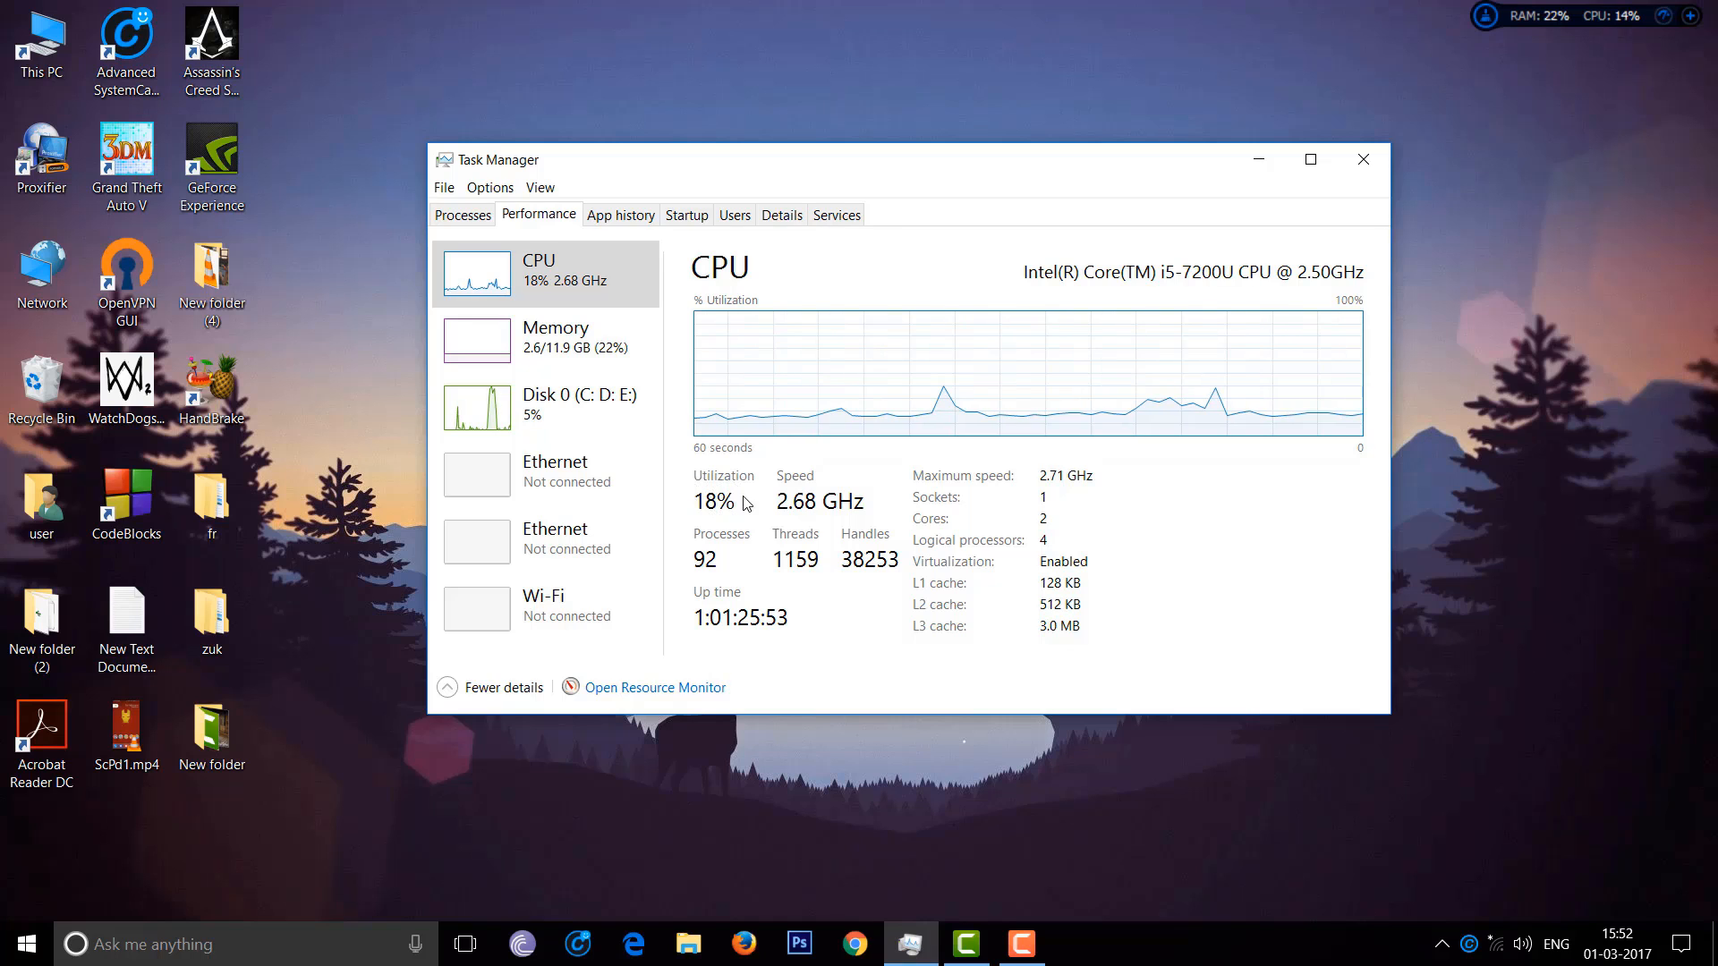
pyautogui.moveTo(975, 510)
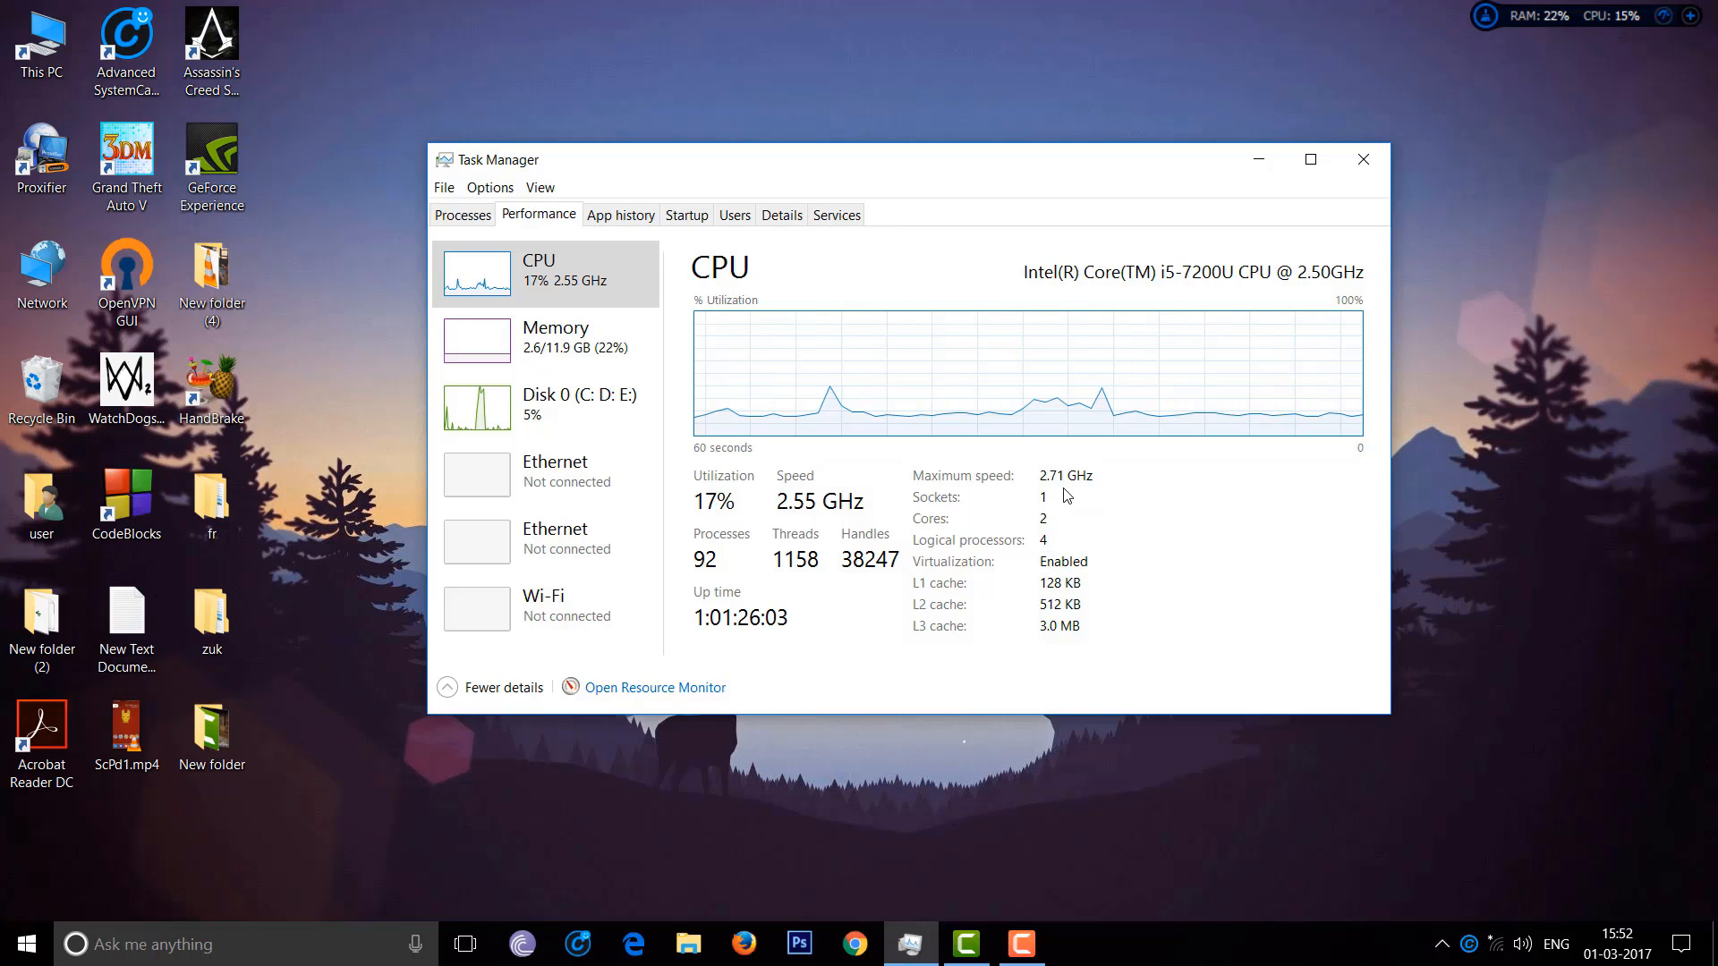
pyautogui.moveTo(496, 524)
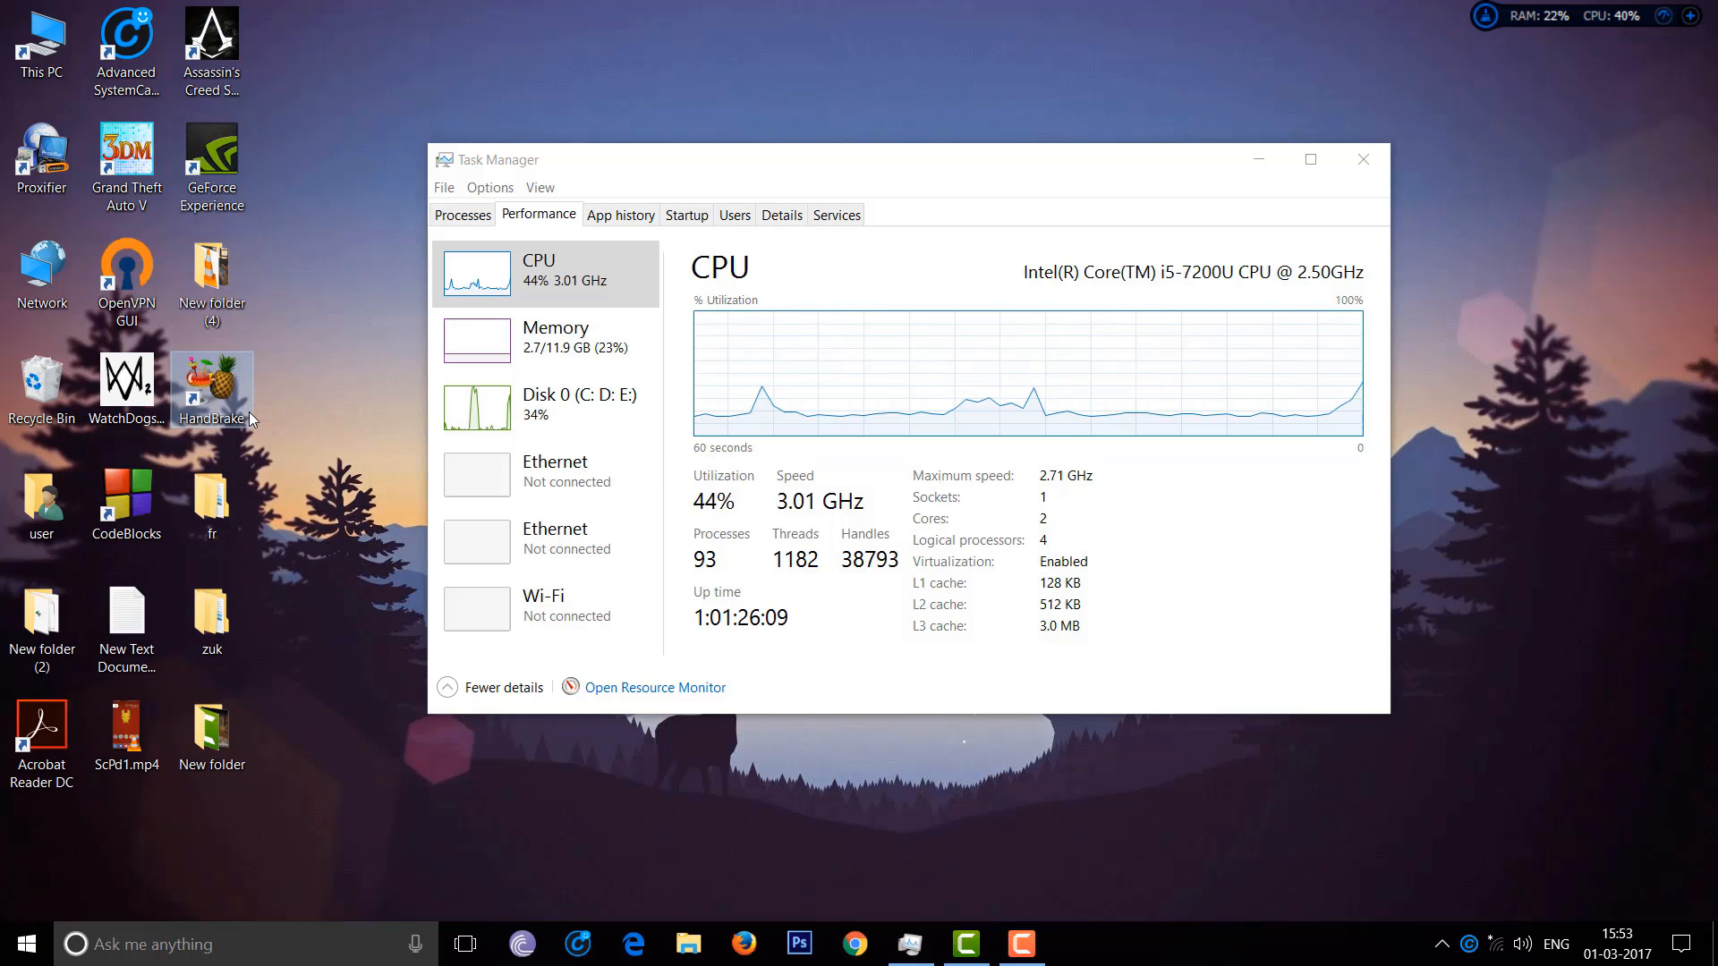
# Launch HandBrake, load the sample video from Documents as the source, and view its subtitle settings
pyautogui.doubleClick(211, 381)
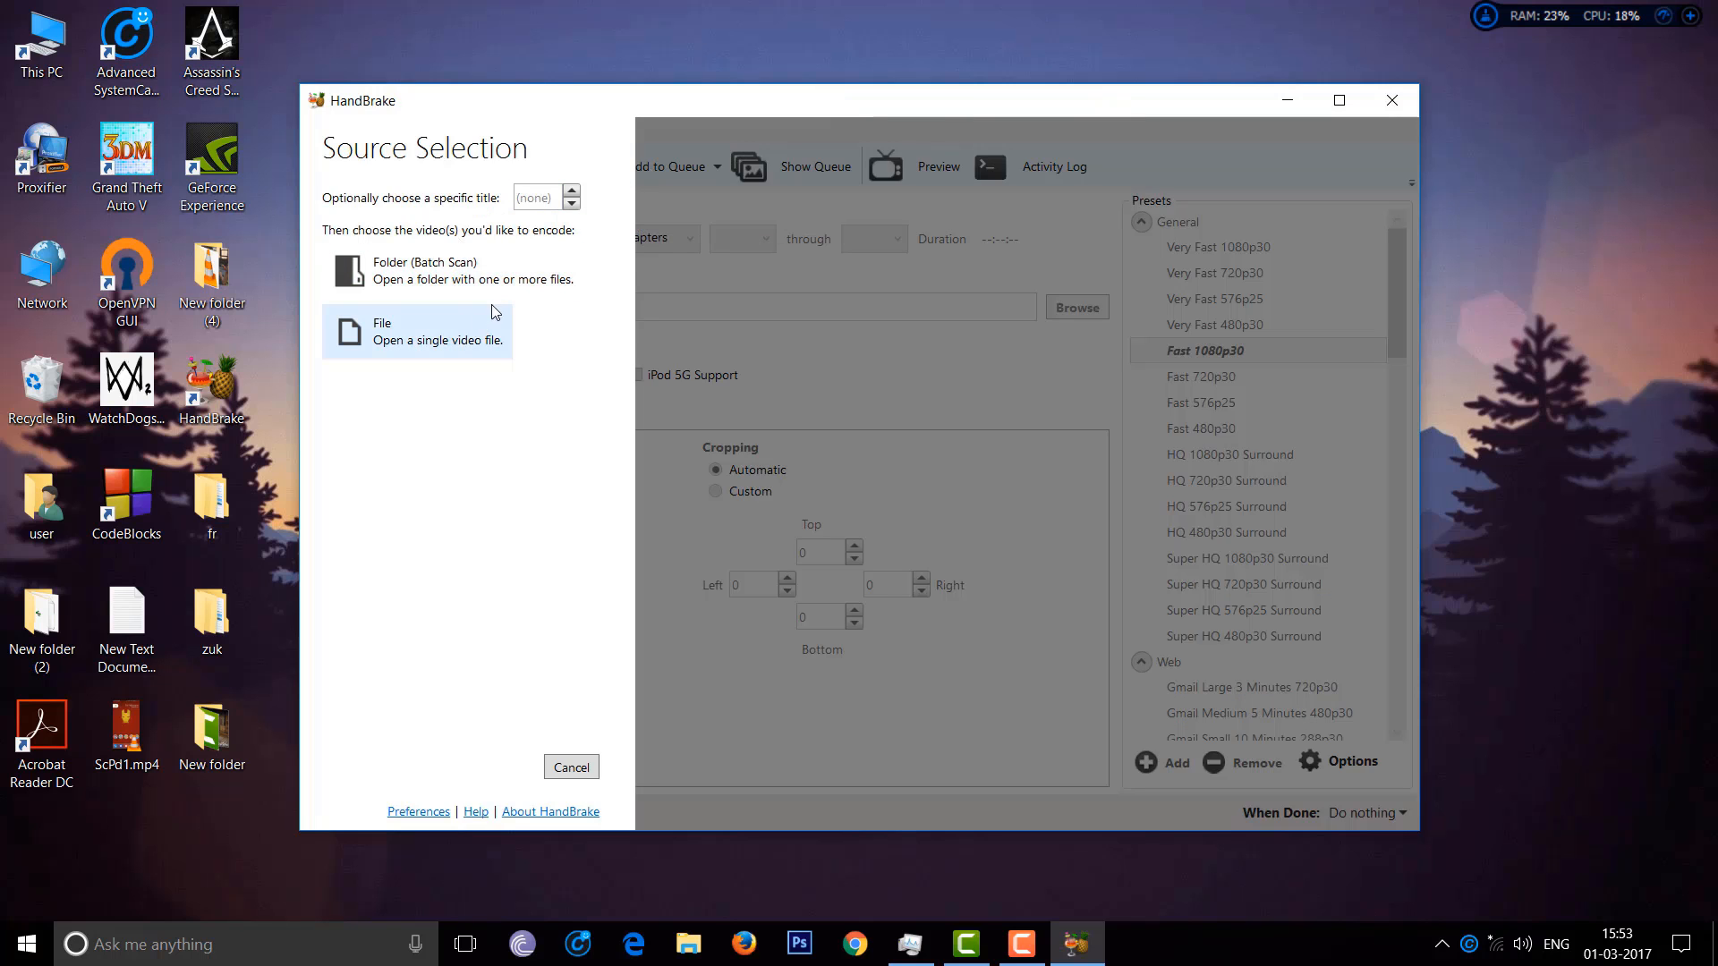
pyautogui.click(416, 332)
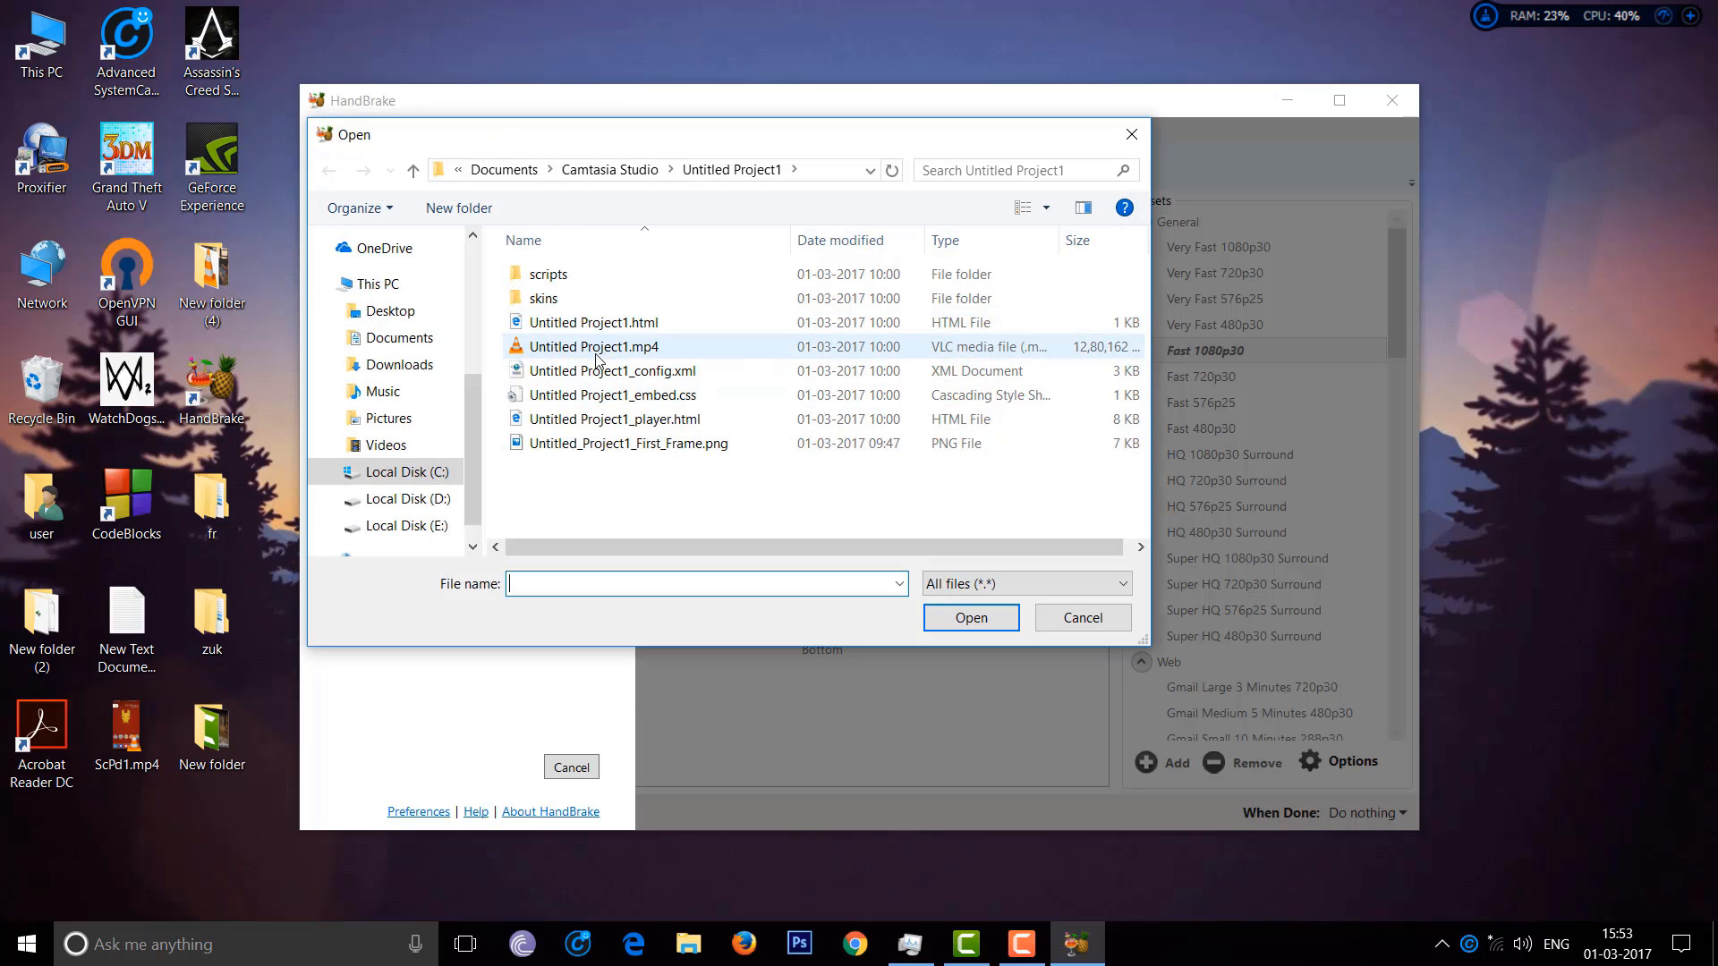
pyautogui.click(413, 170)
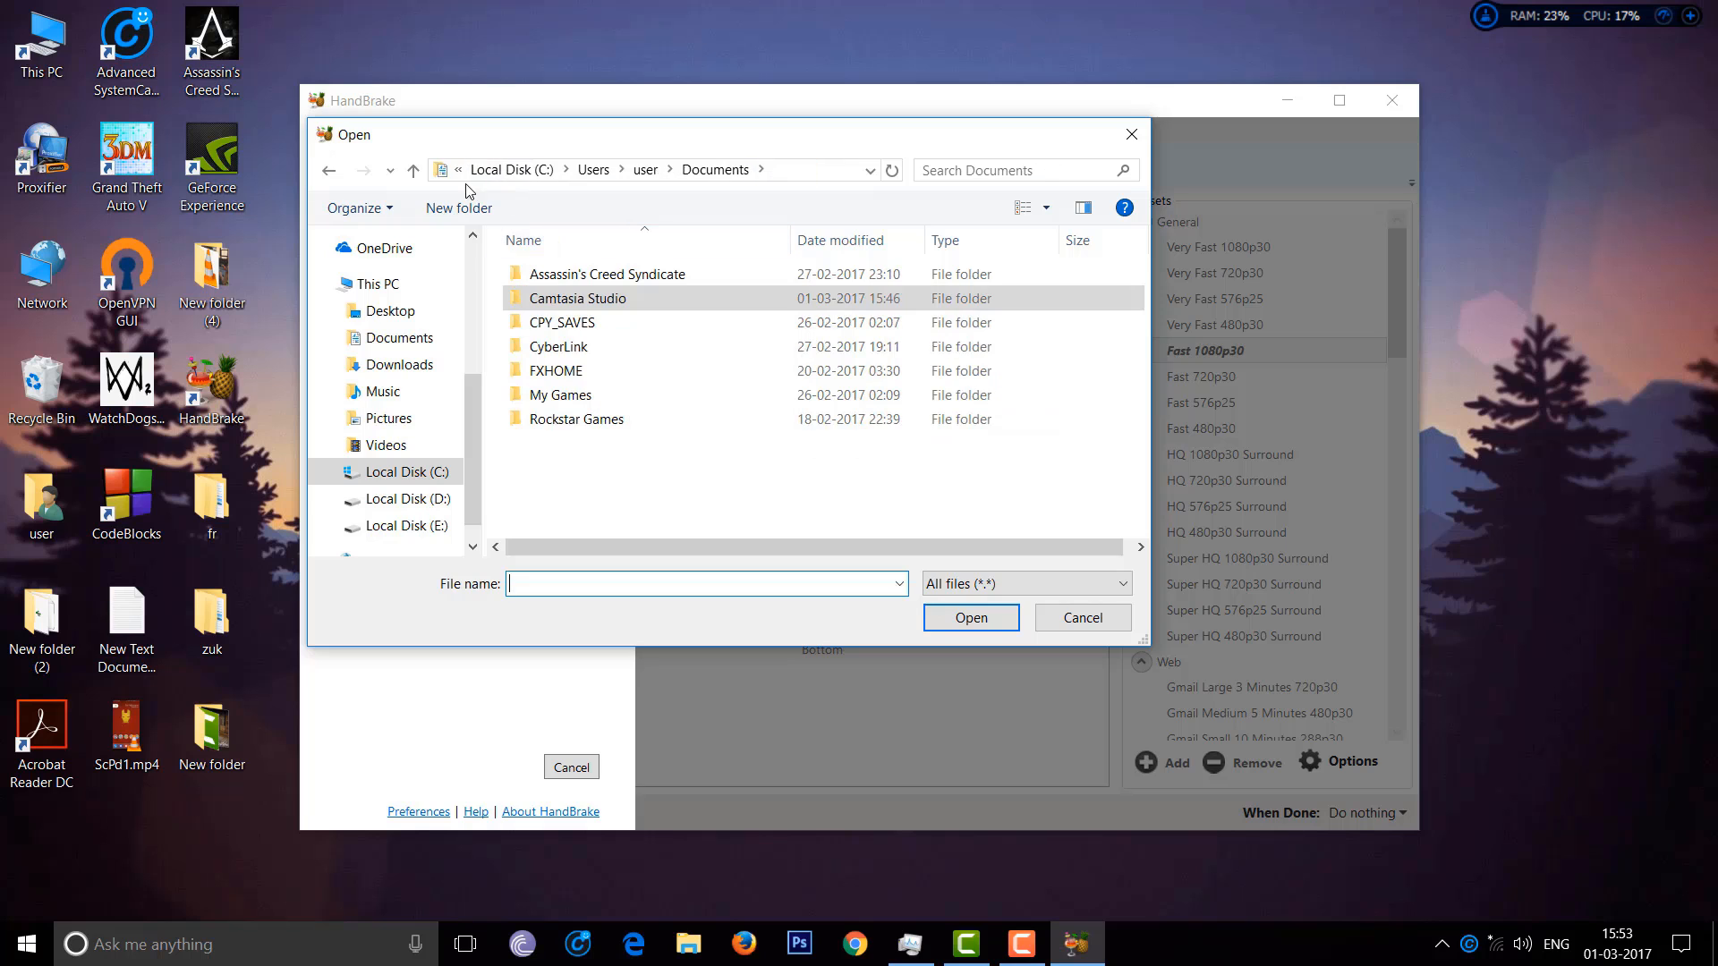
pyautogui.click(376, 283)
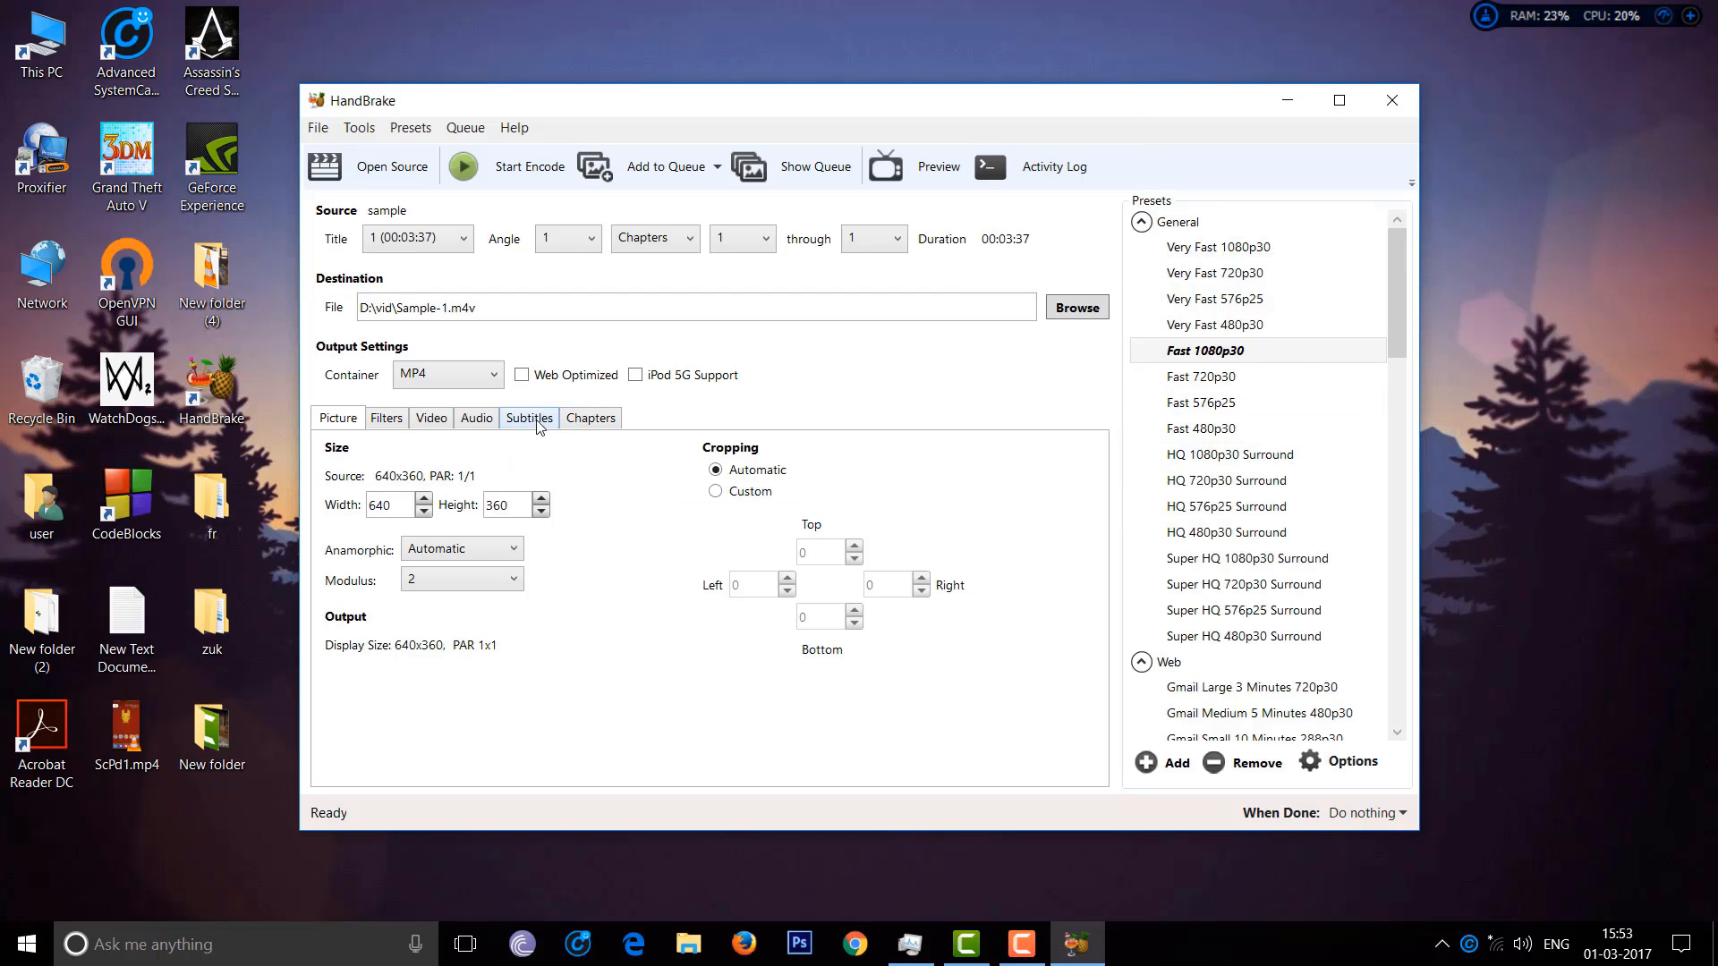
pyautogui.click(528, 418)
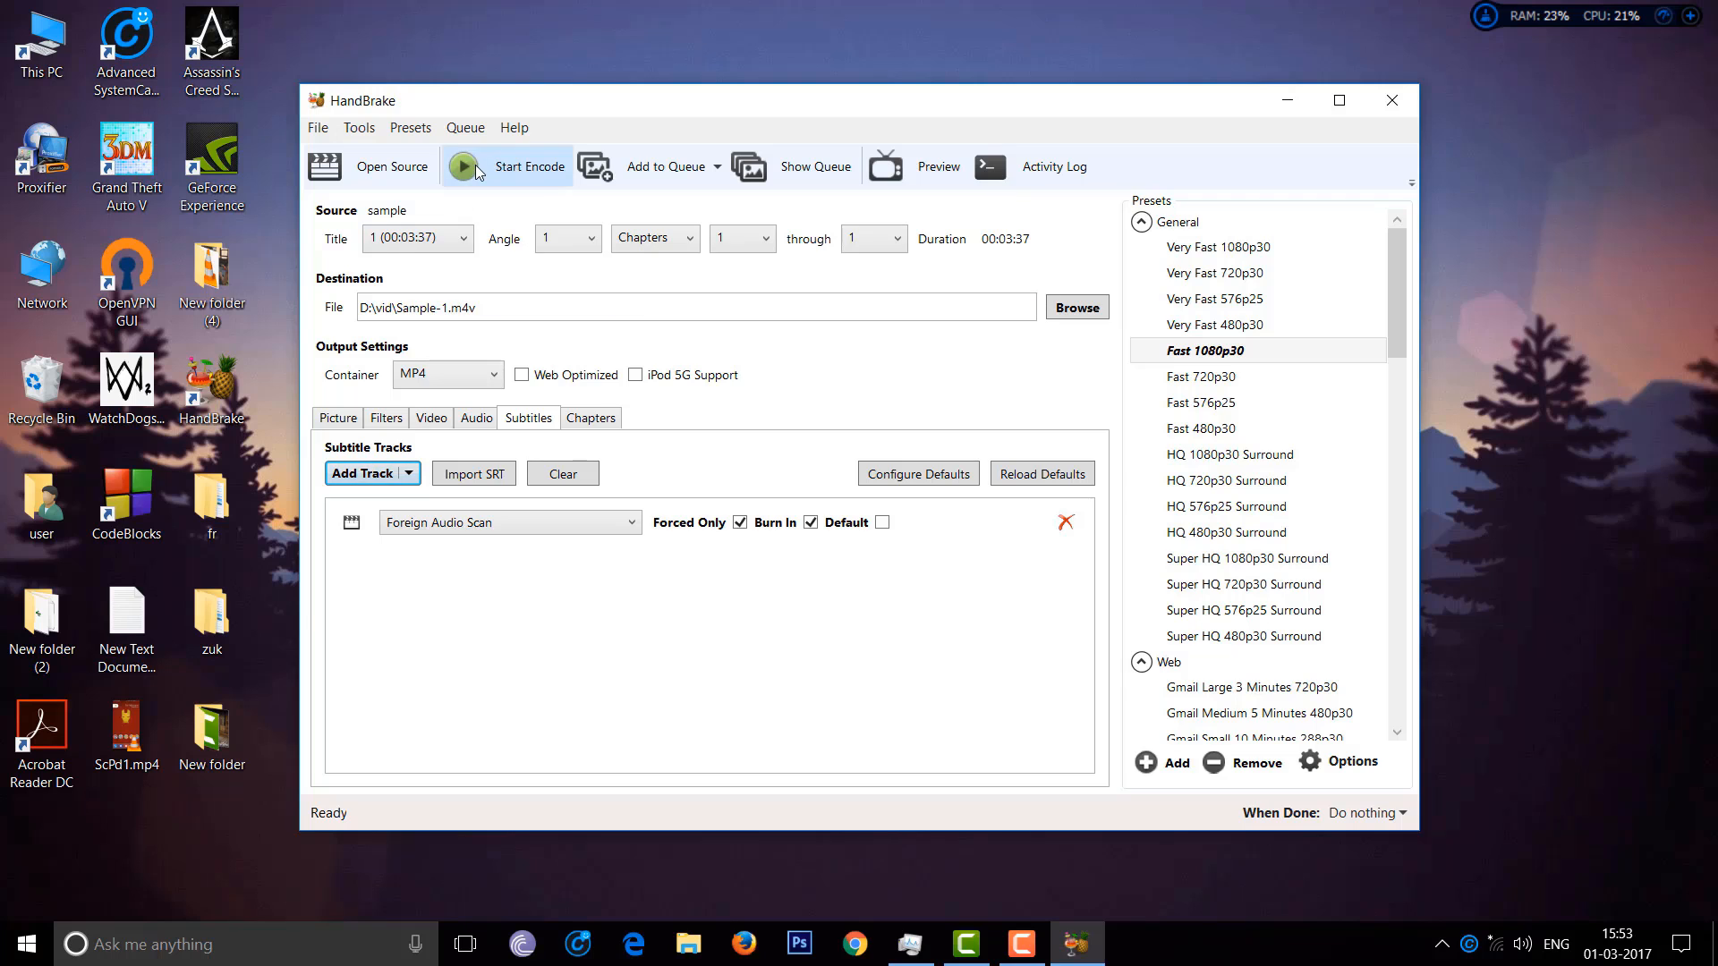
# Encode the sample video to D:\vid\Sample-1.m4v while the CPU graph spikes
pyautogui.click(529, 167)
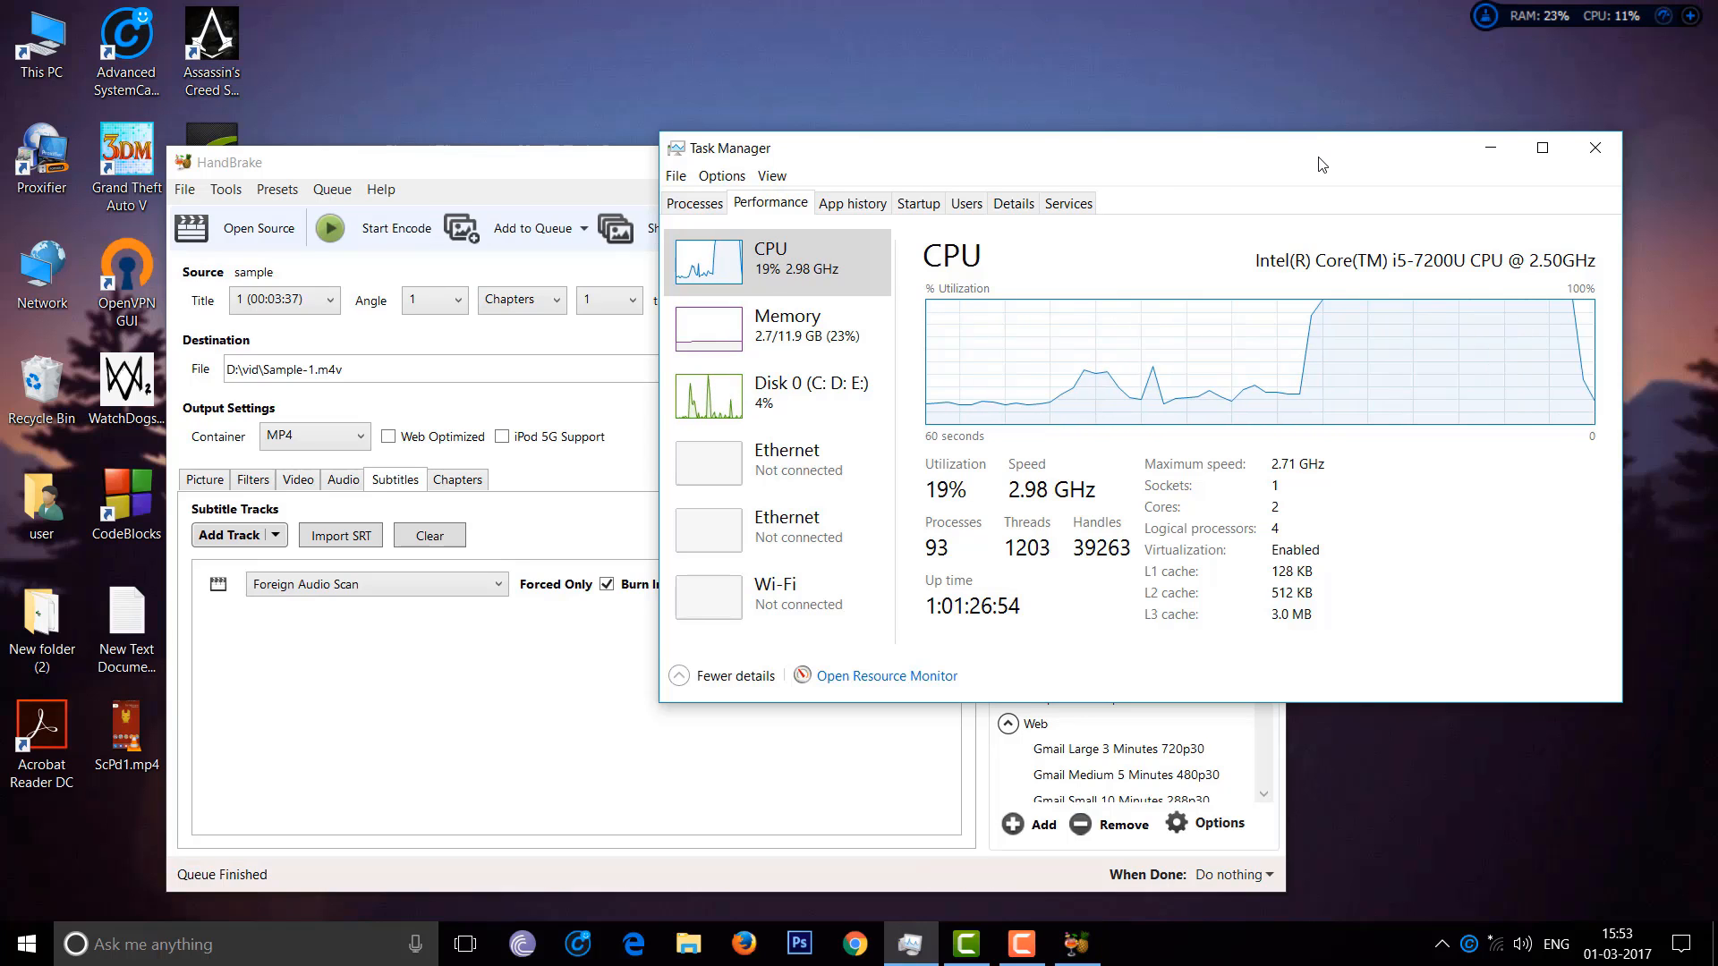
pyautogui.moveTo(1235, 477)
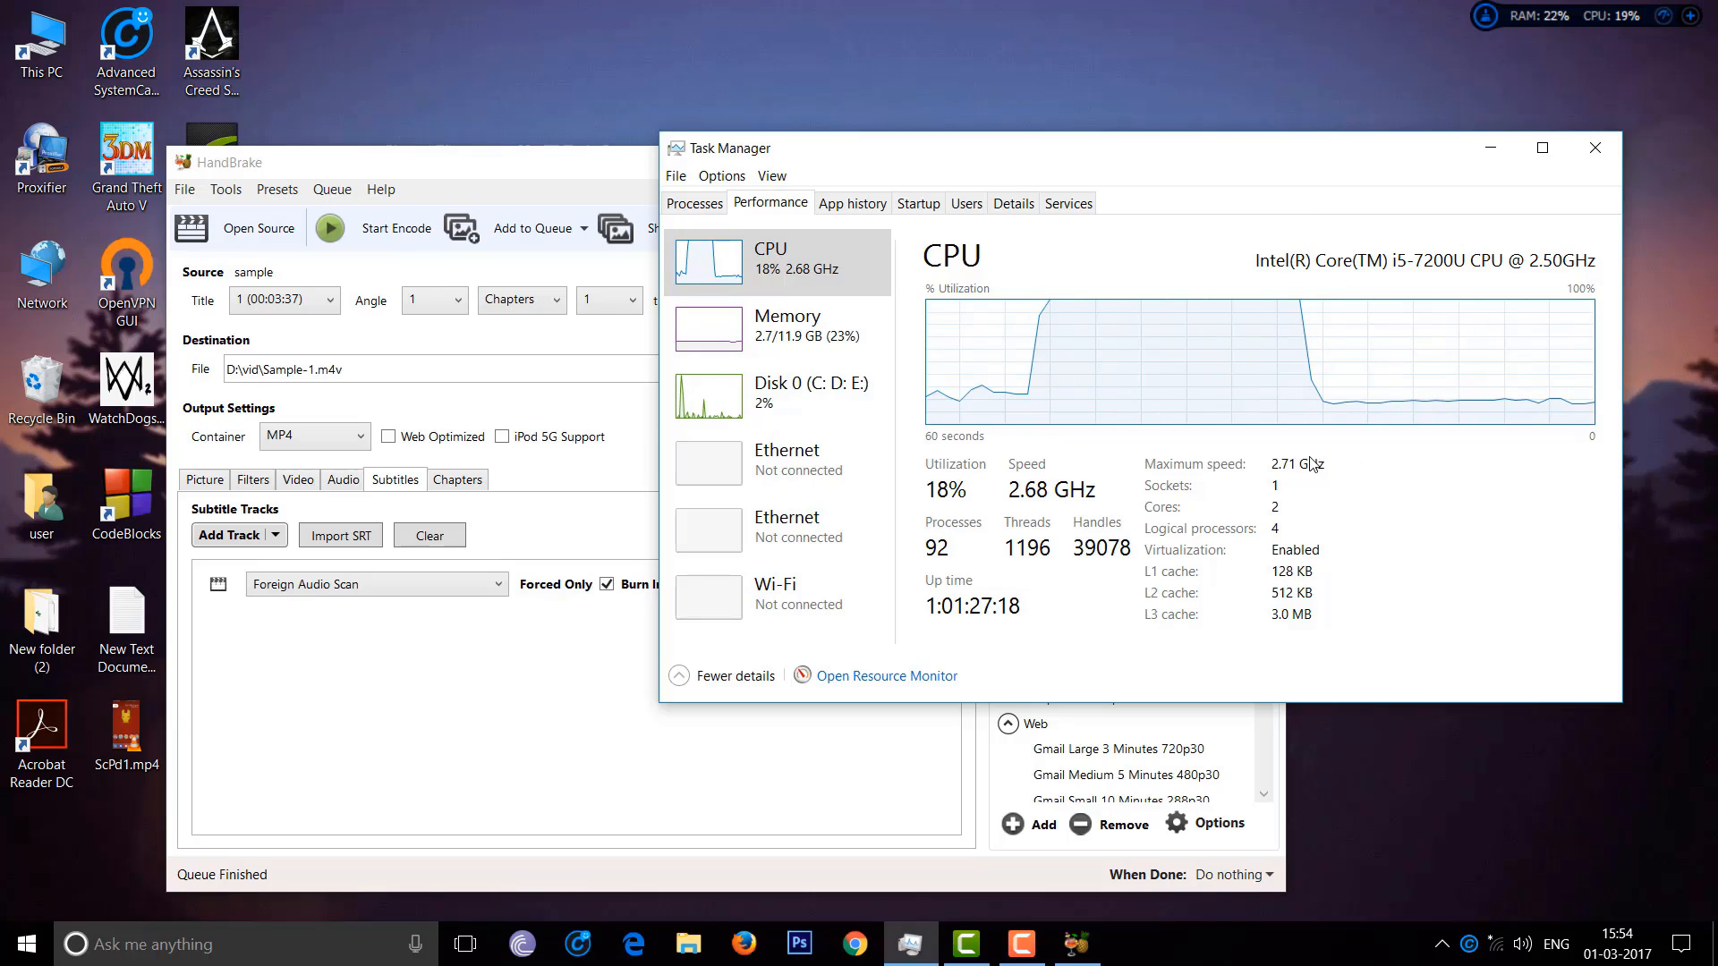
pyautogui.moveTo(561, 181)
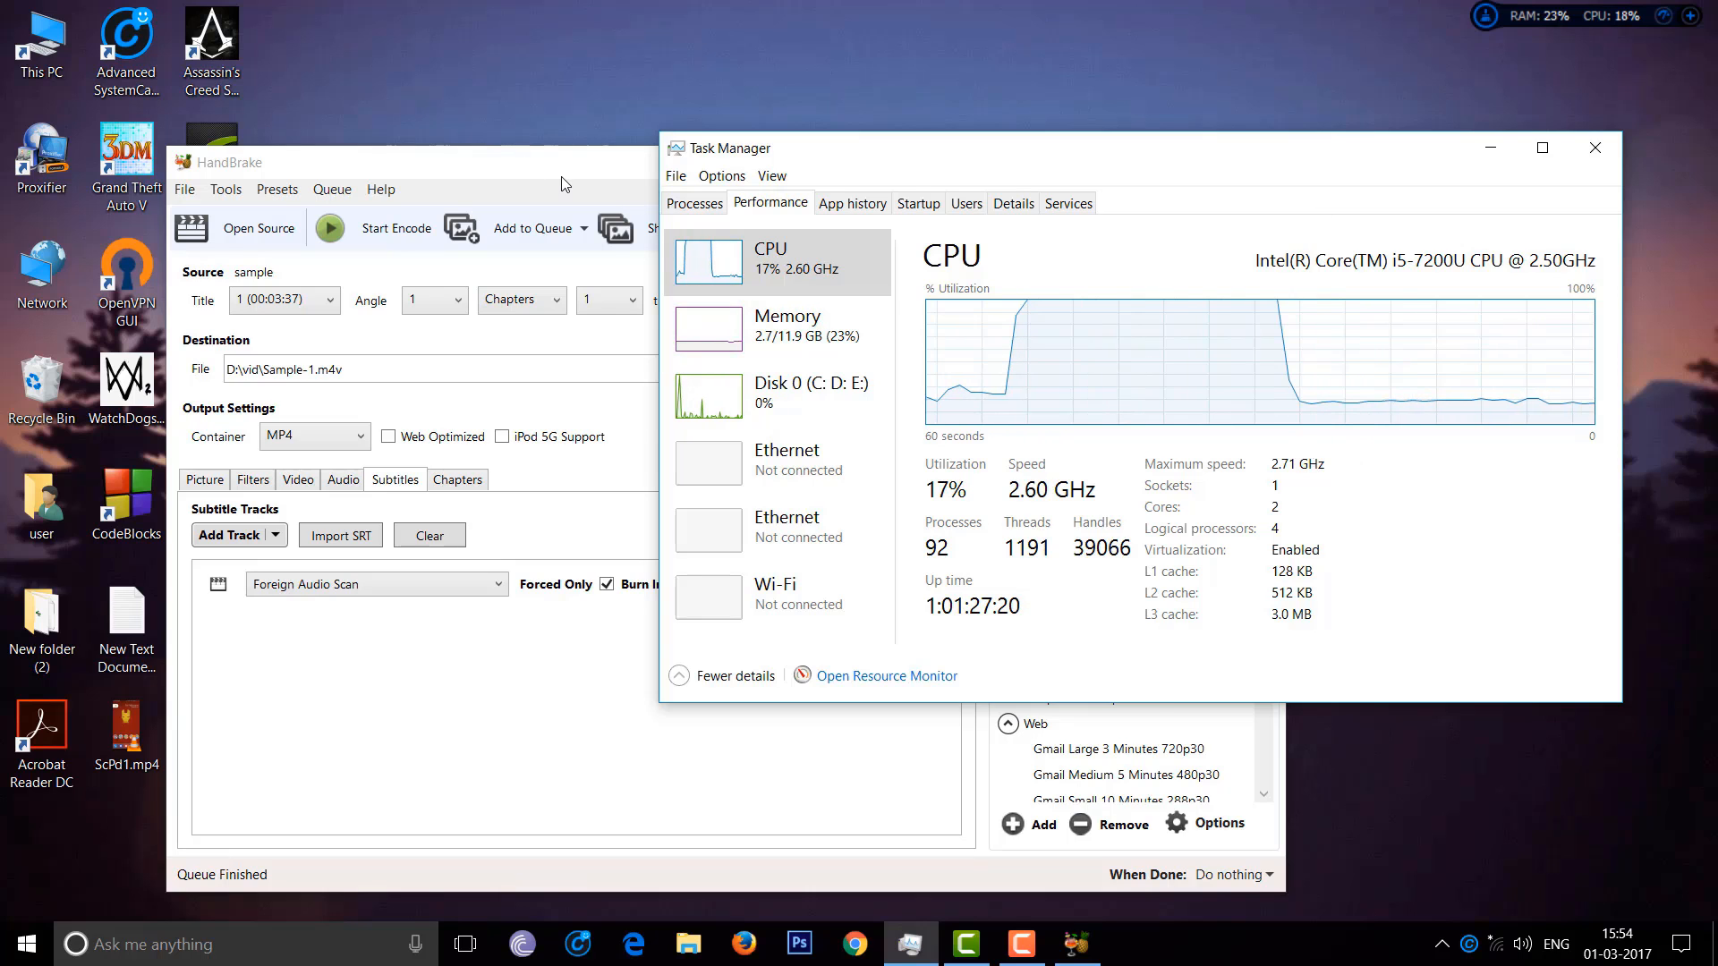